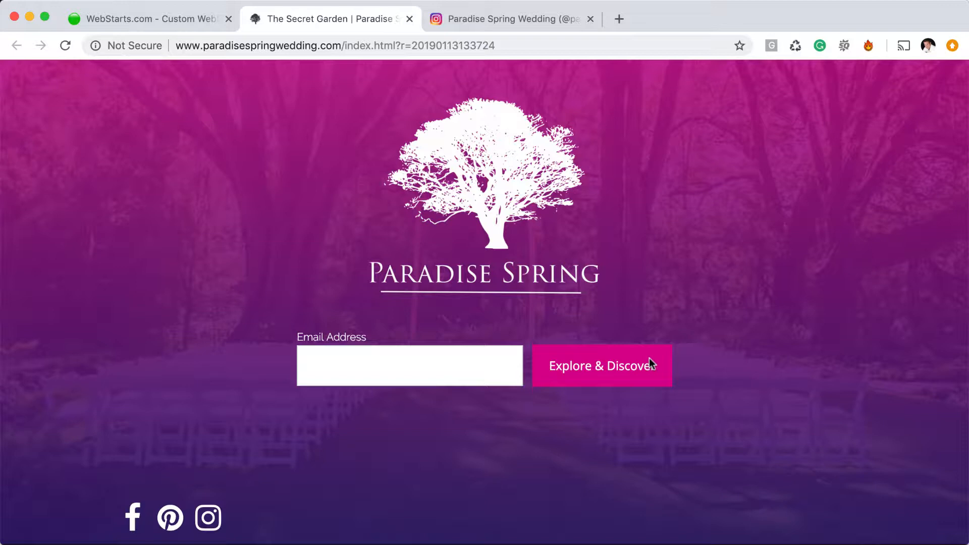
mouse_move(209, 518)
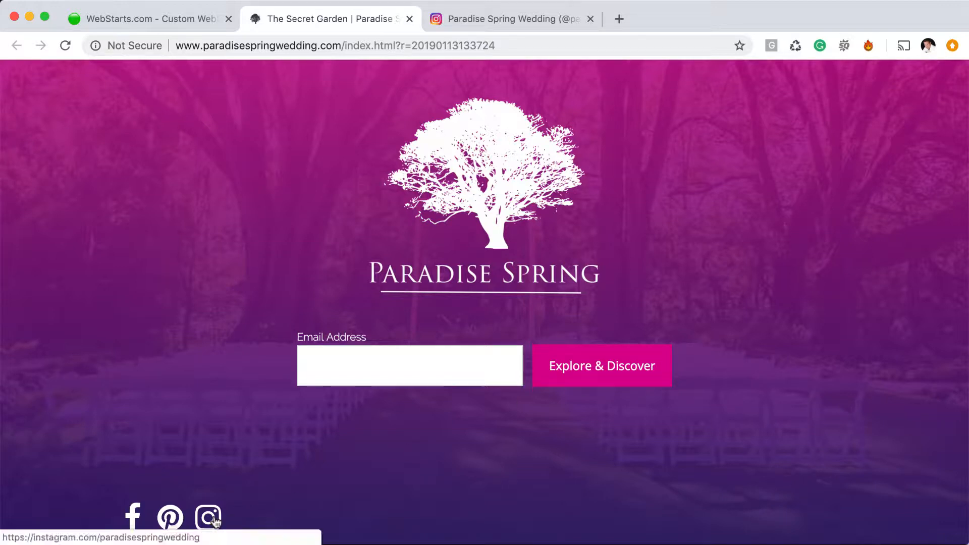
- Check the live site's Instagram profile, then add a Social Bar from the editor's Add list
click(207, 518)
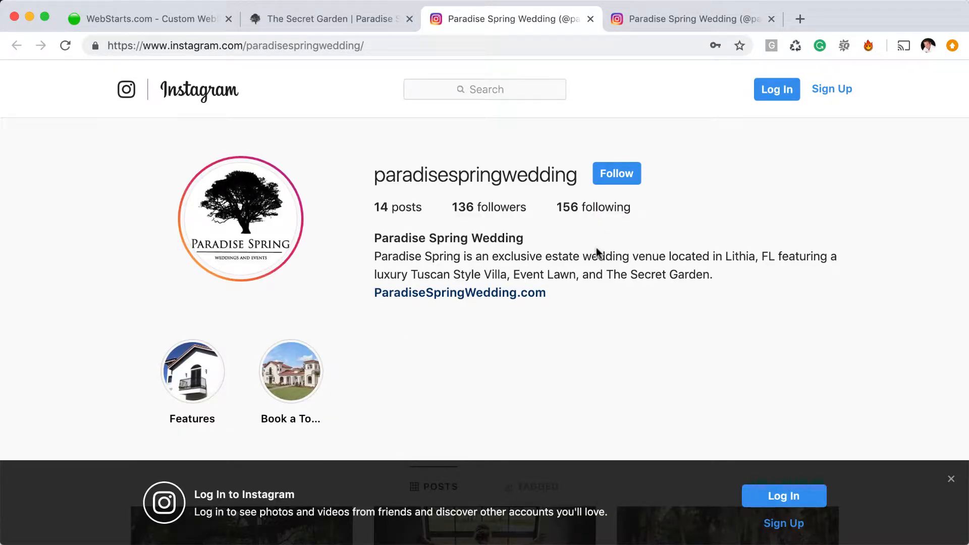
mouse_move(626, 231)
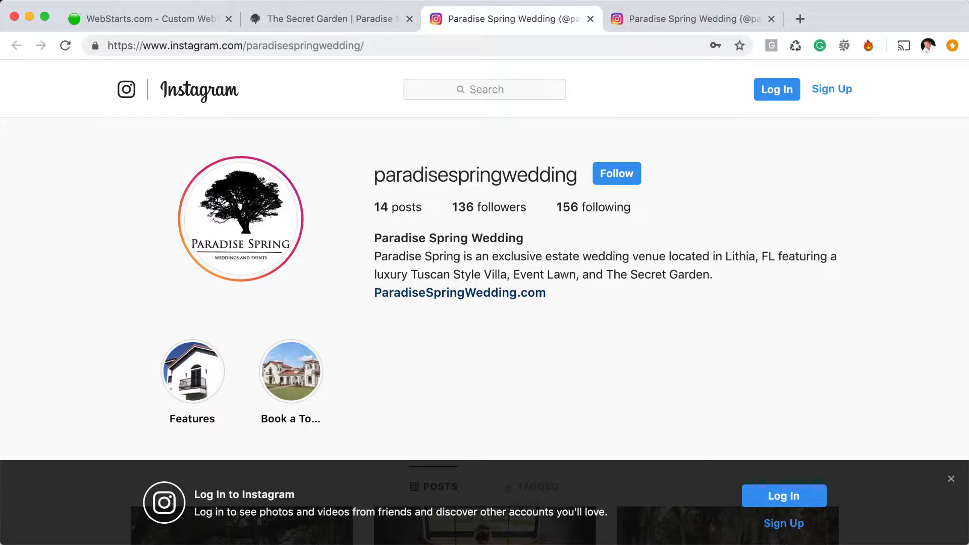
click(148, 19)
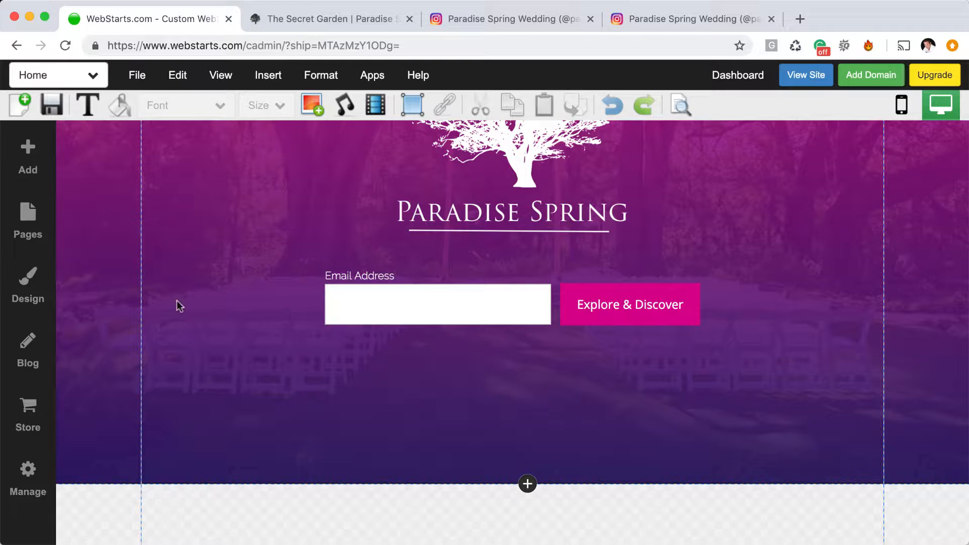
click(28, 157)
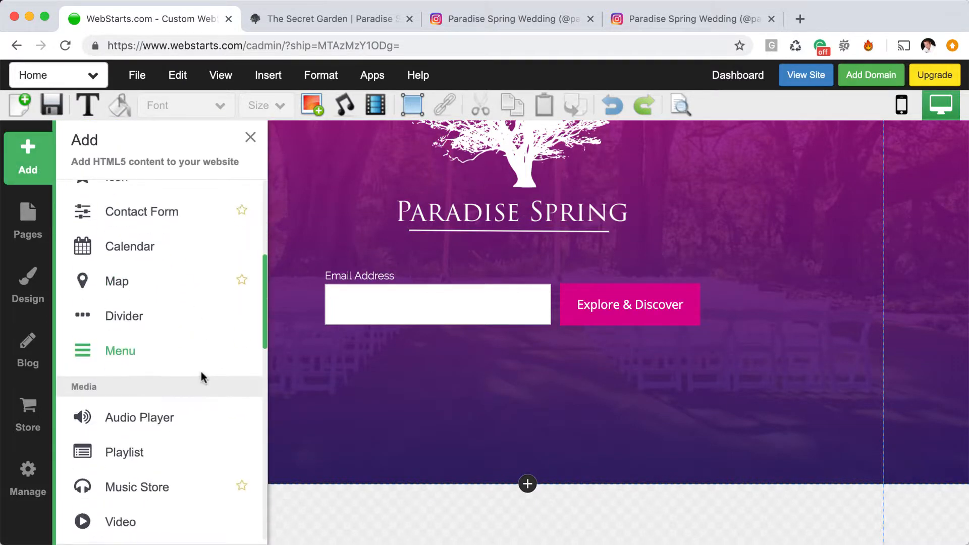
scroll(down, 3)
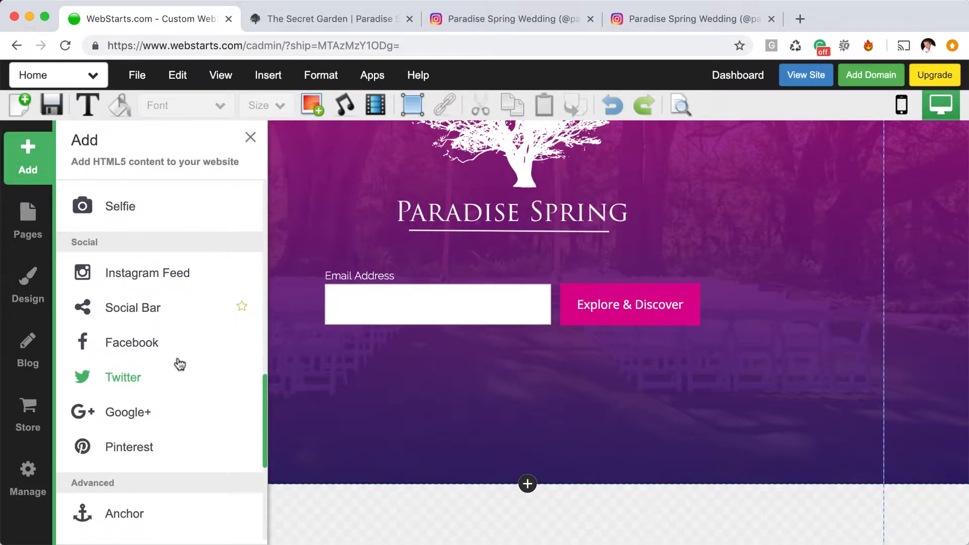
click(133, 307)
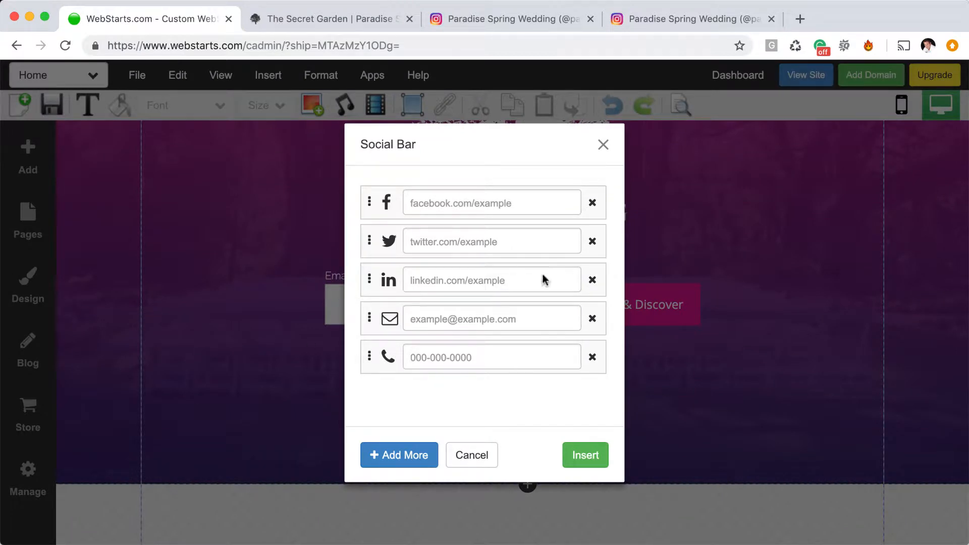
- Remove the Twitter, LinkedIn and phone entries, and add Instagram and Pinterest entries
click(591, 242)
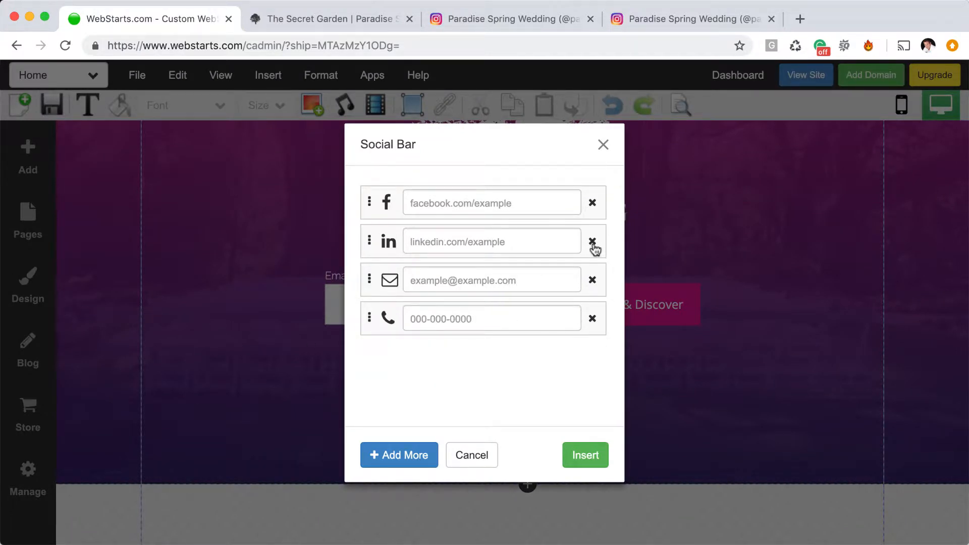
click(593, 242)
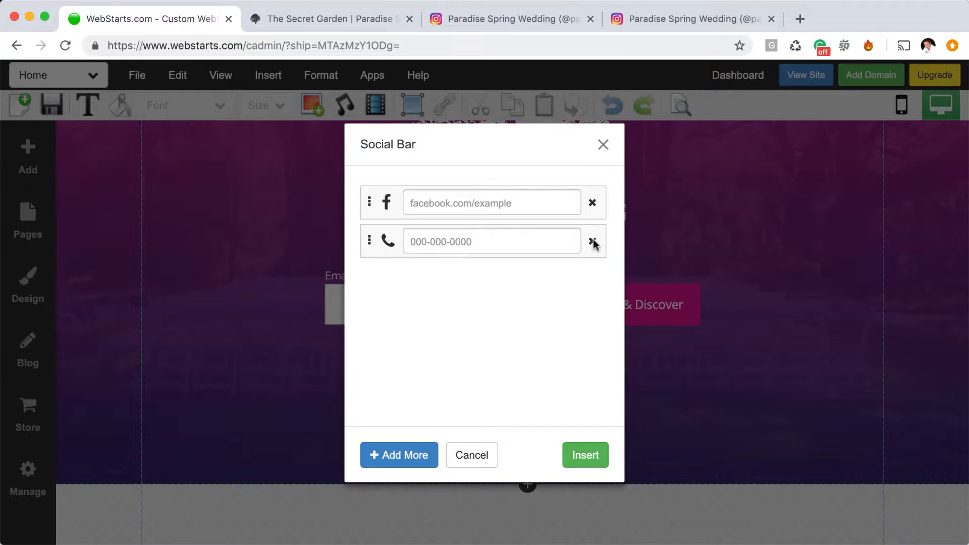
click(591, 241)
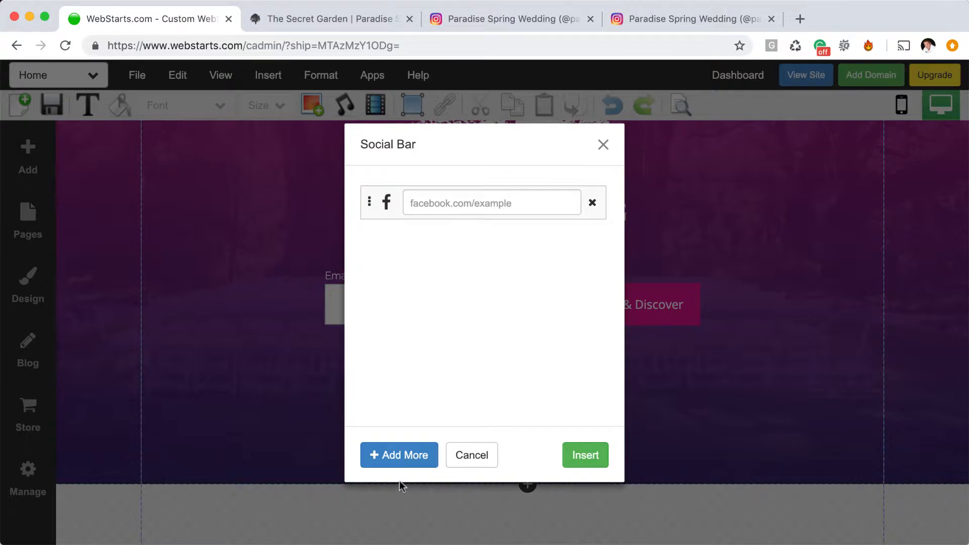
click(399, 454)
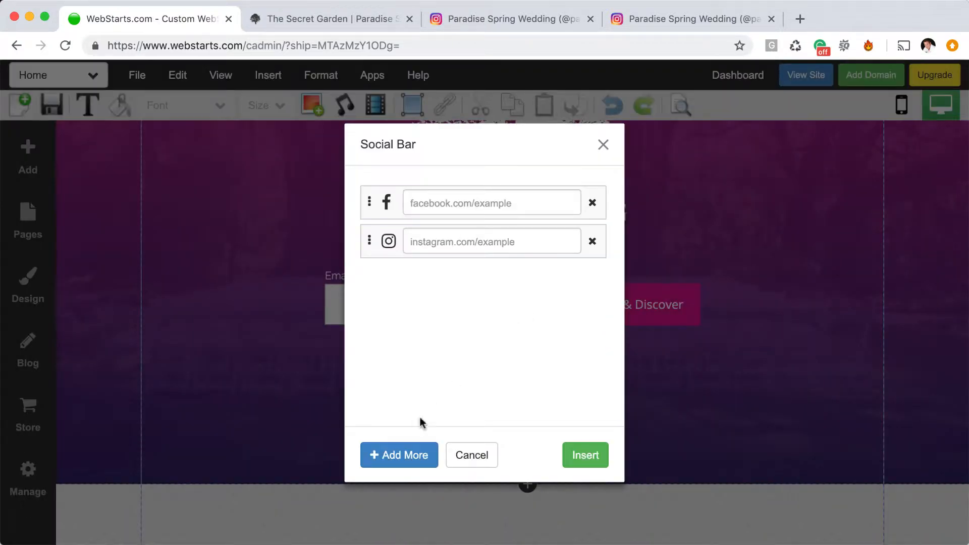
click(398, 455)
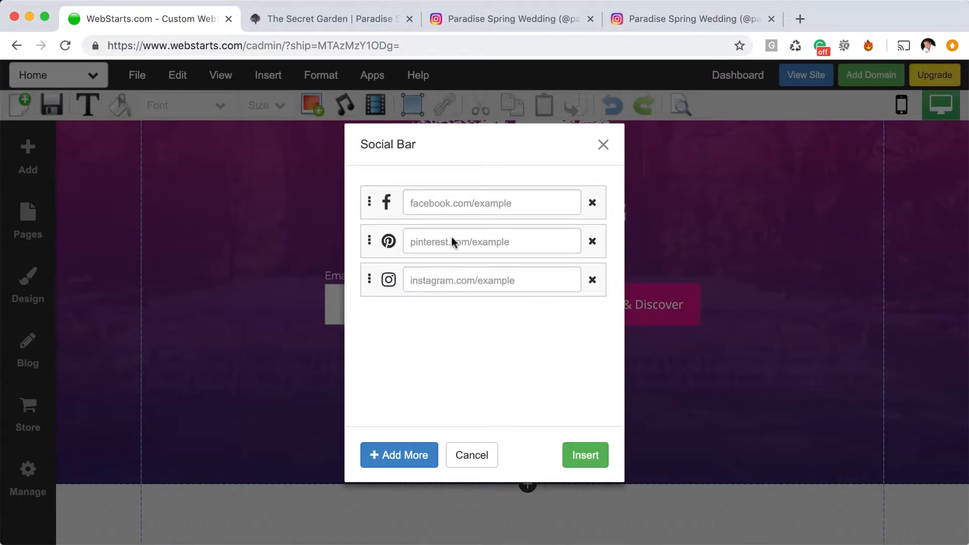
mouse_move(452, 287)
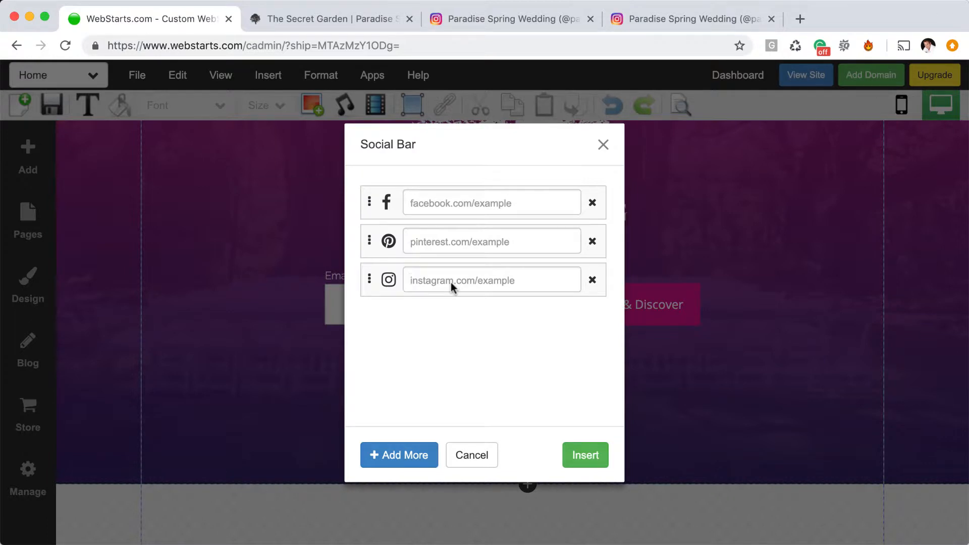
- Enter instagram.com/paradisespringwedding as the Instagram link and insert the social bar
text(instagram.com/)
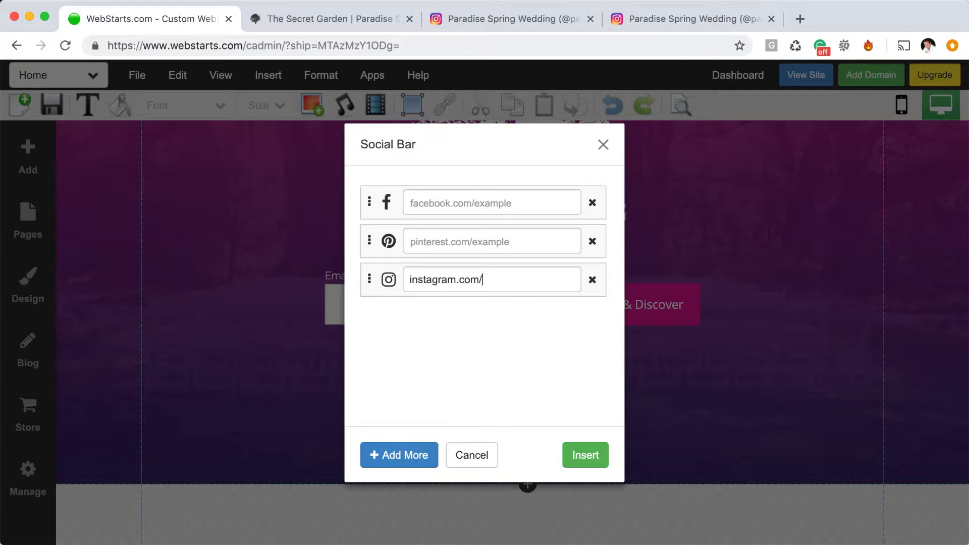
text(paradisespringwedding)
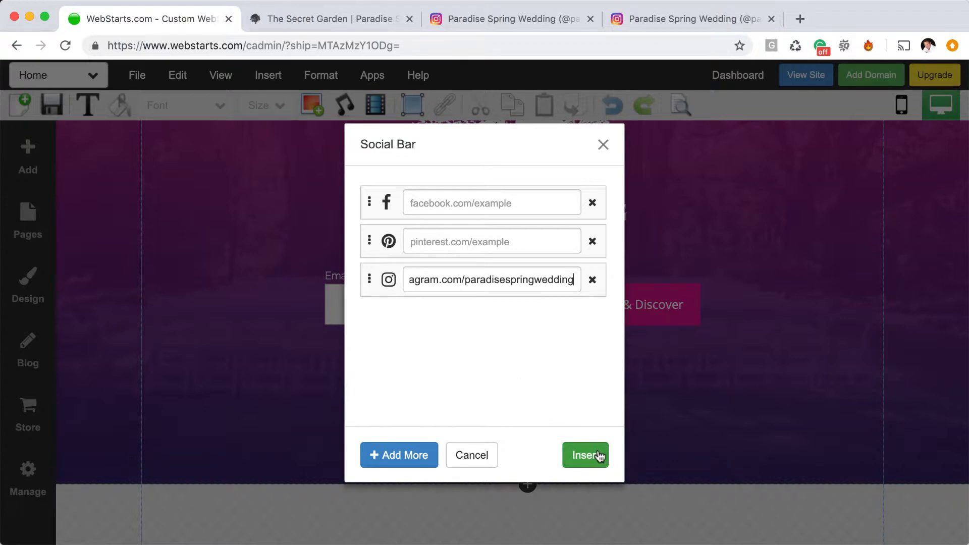
click(584, 455)
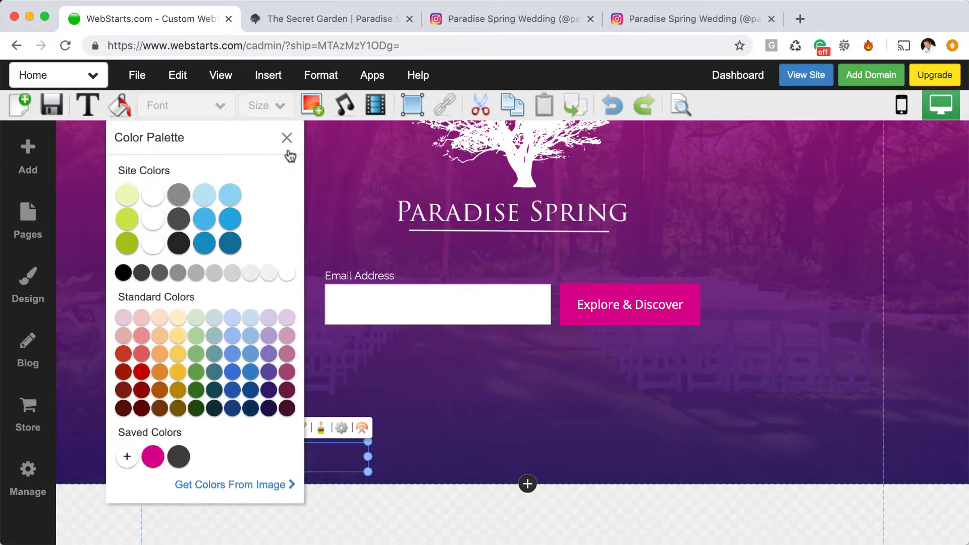
- Make the social bar icons white, close the palette, and view the live homepage
click(287, 137)
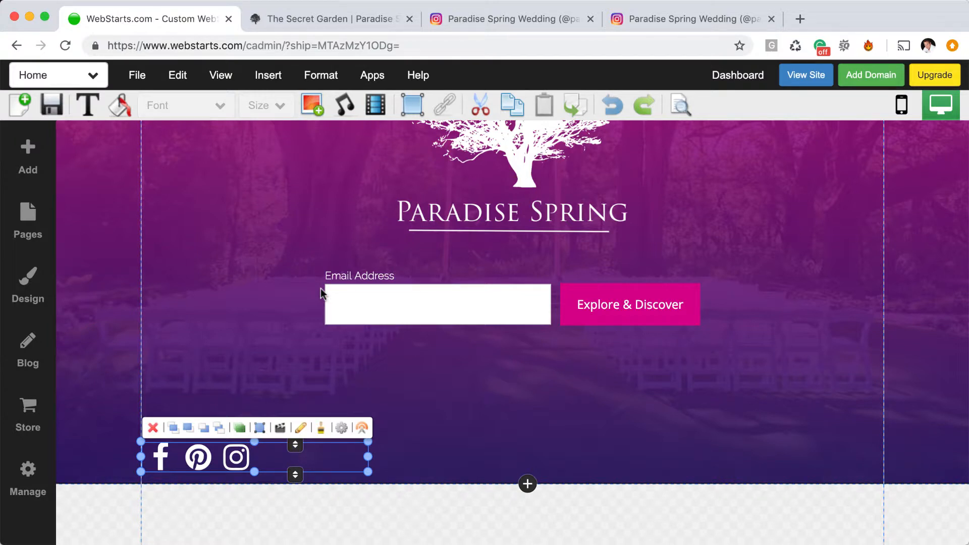
click(51, 105)
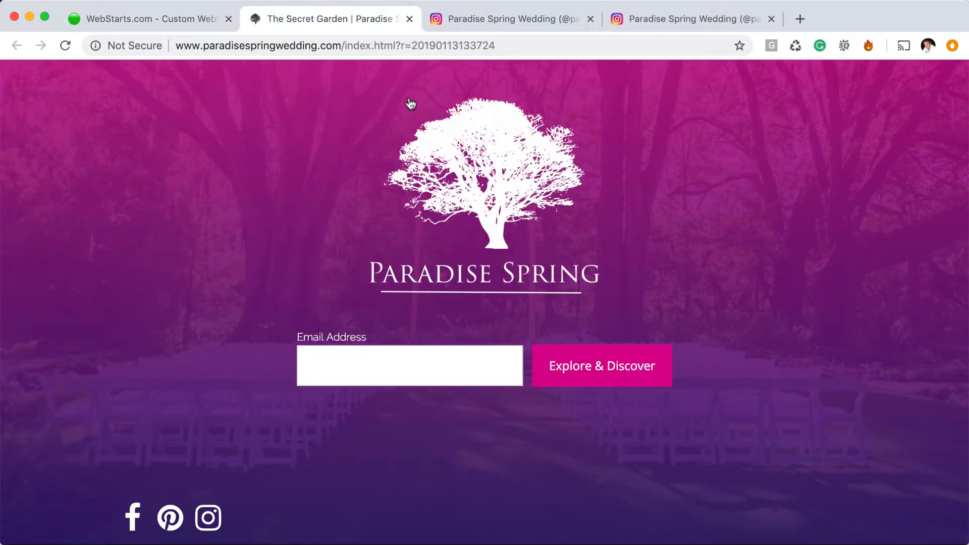
- Review the paradisespringwedding Instagram profile, then return to the WebStarts editor
click(507, 18)
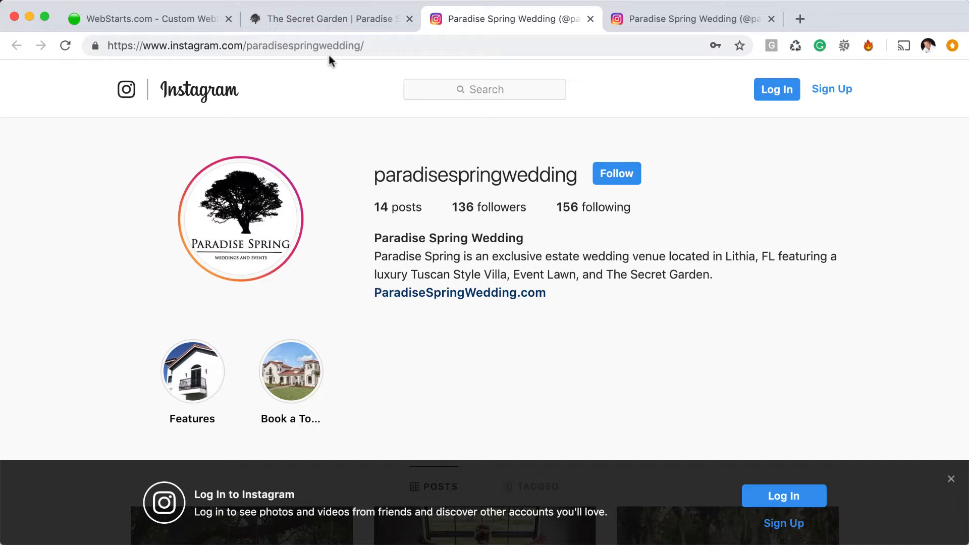
click(234, 45)
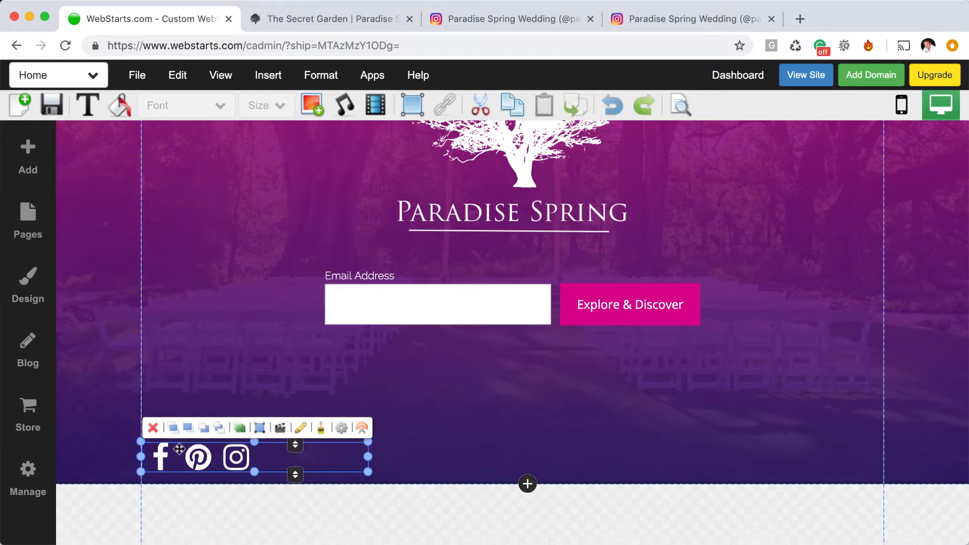
mouse_move(338, 424)
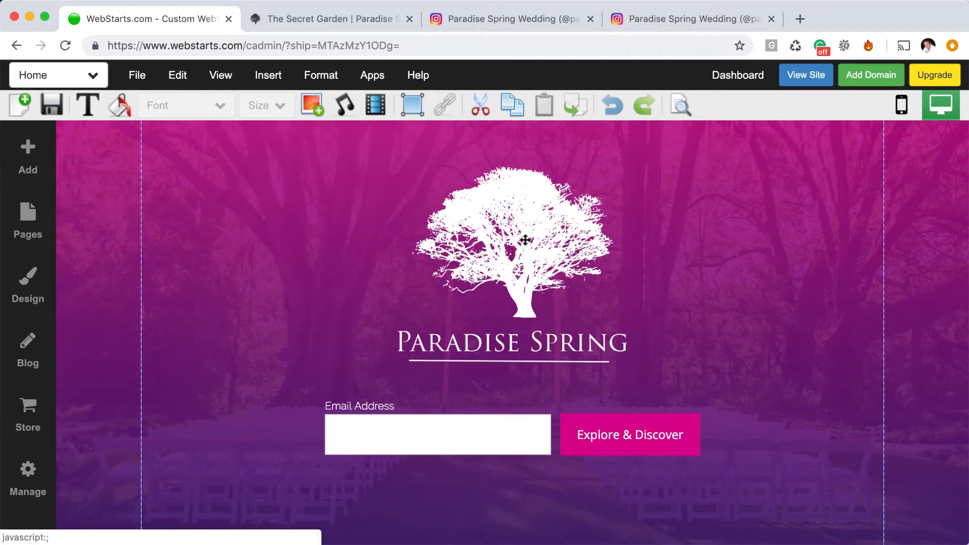
- Select the Paradise Spring tree logo and open its link settings
click(509, 241)
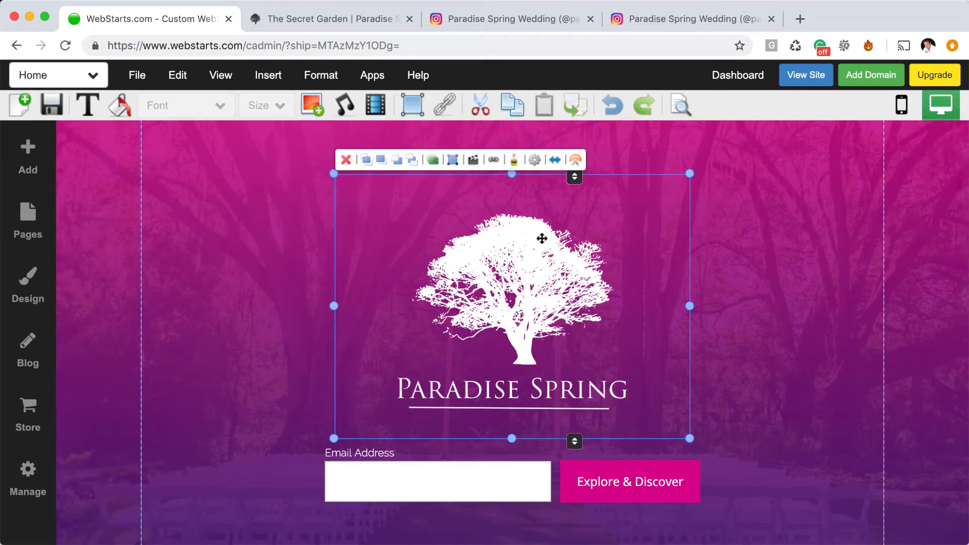
click(493, 159)
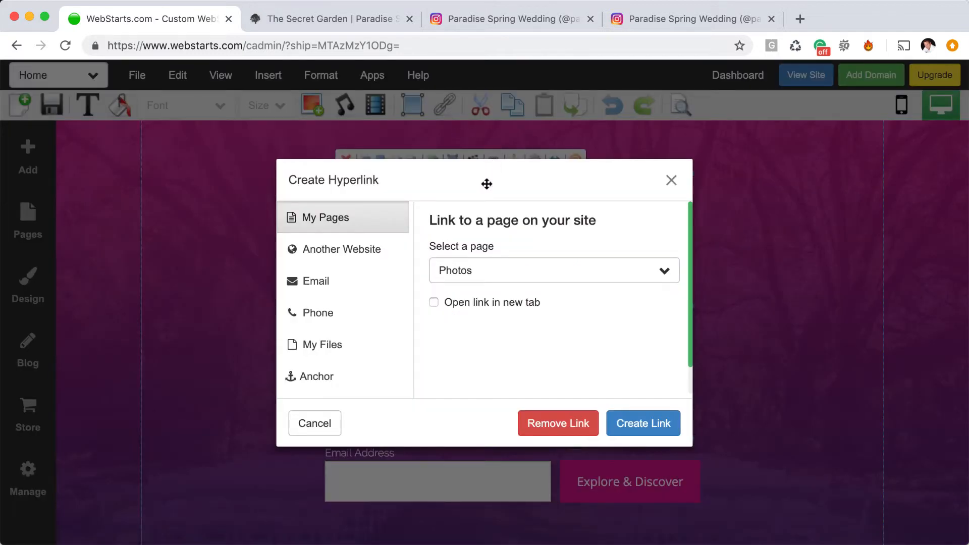
- Link the logo to the external website instagram.com/paradisespringwedding
click(340, 249)
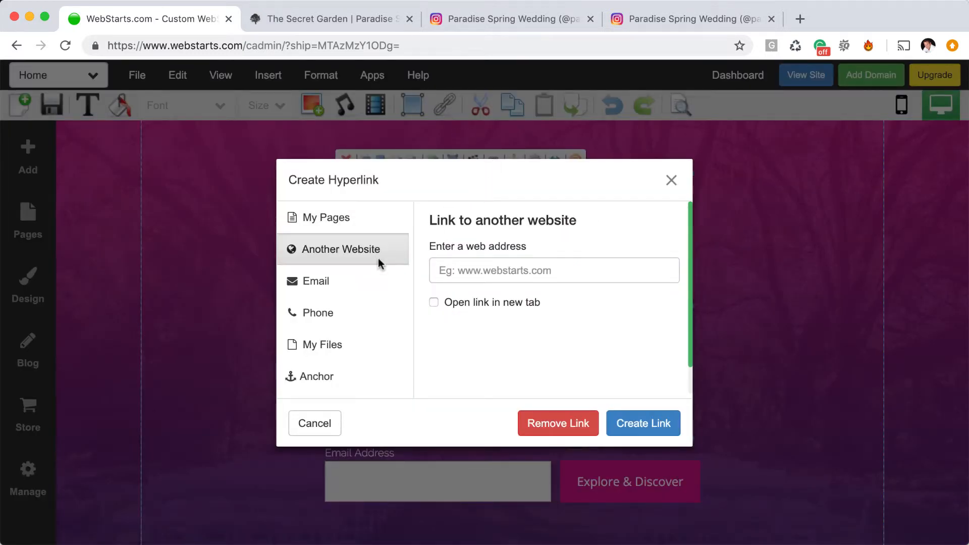
click(554, 270)
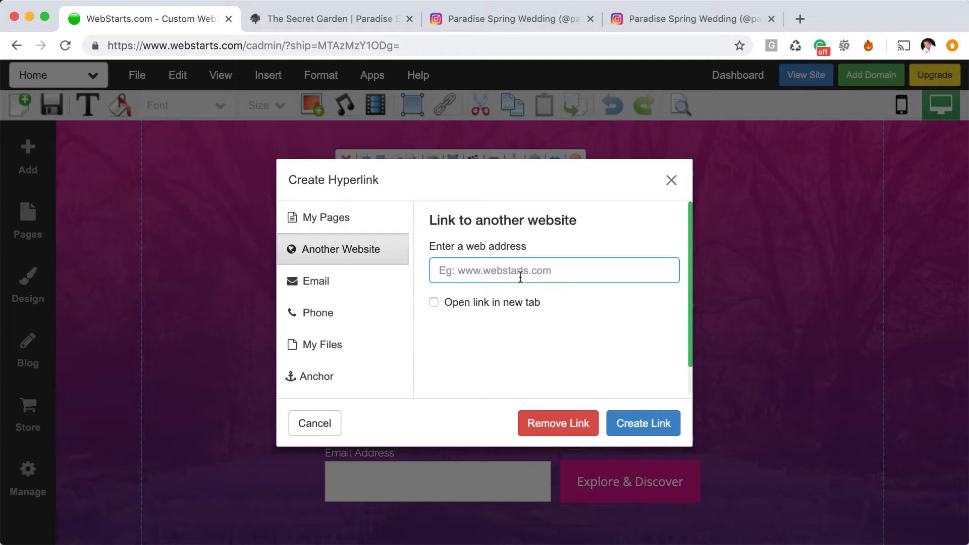
text(ins)
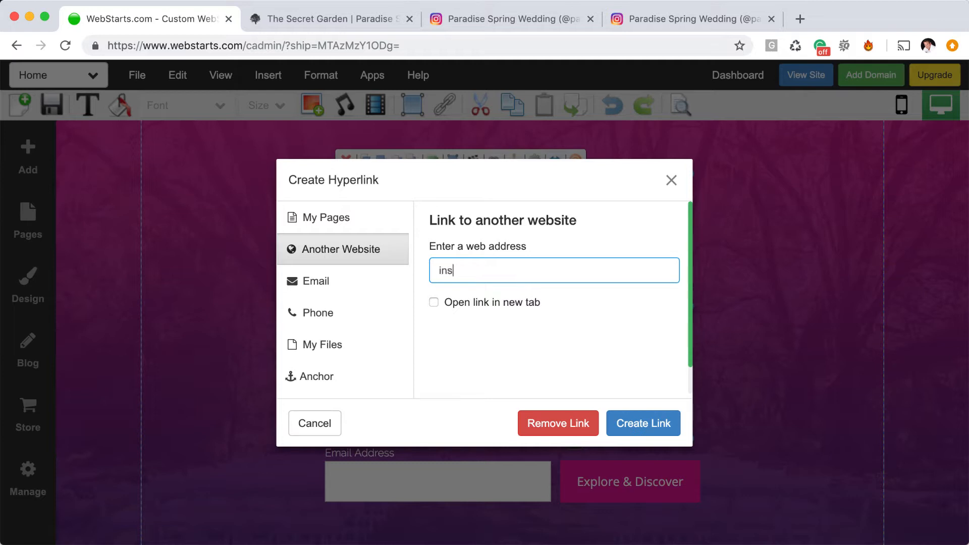
text(tagr)
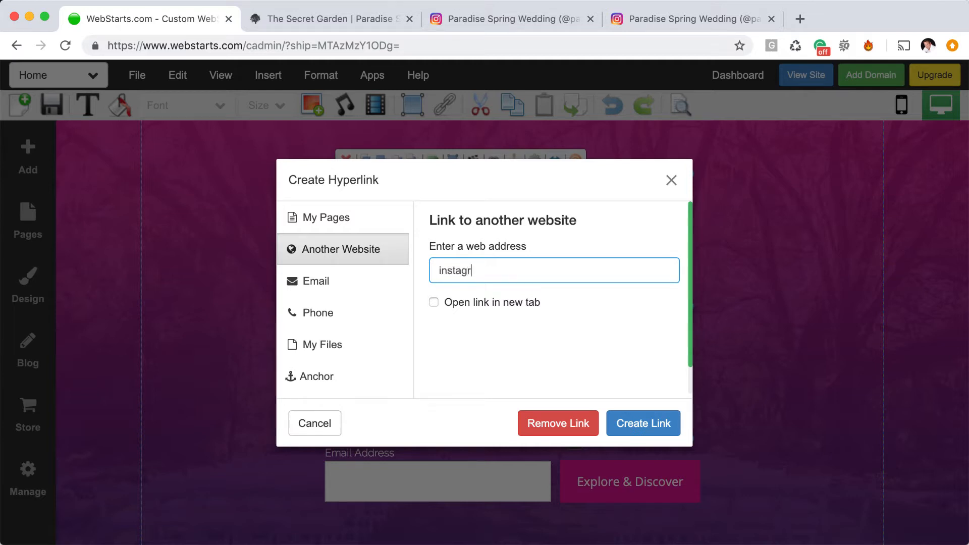
text(am.com/par)
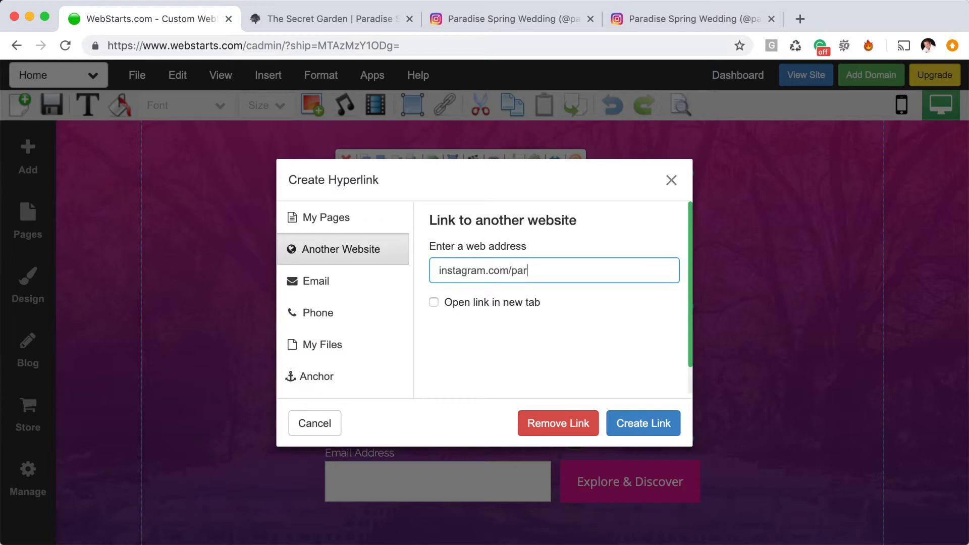
text(adisespringw)
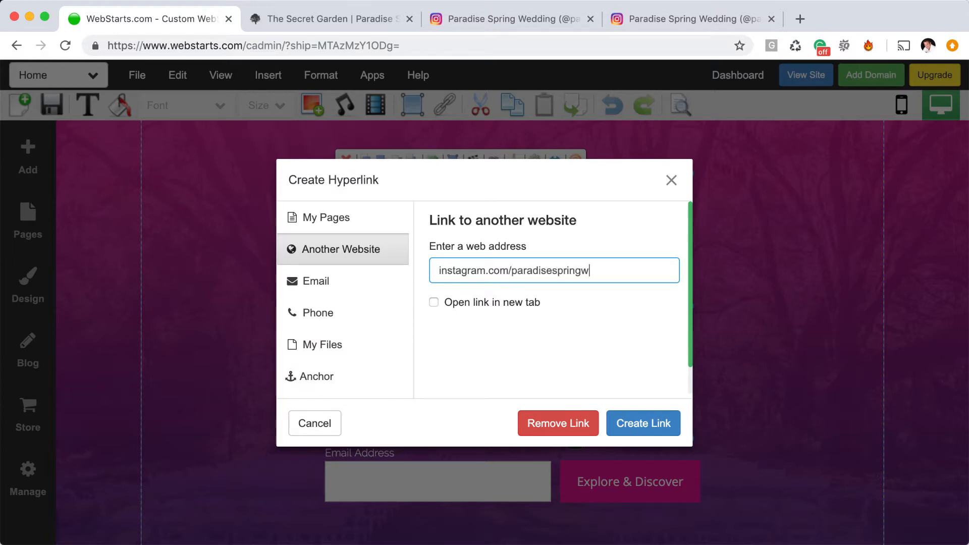
text(edding)
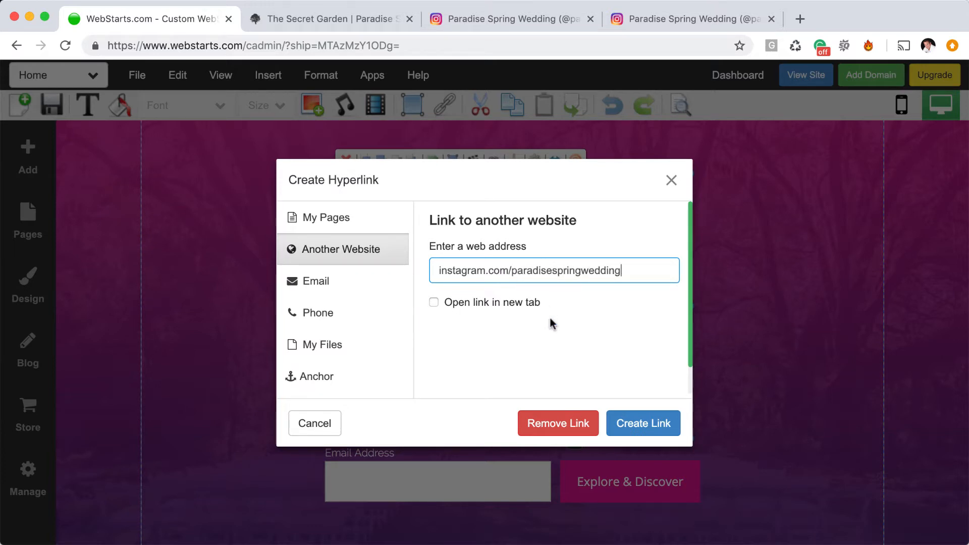
click(641, 424)
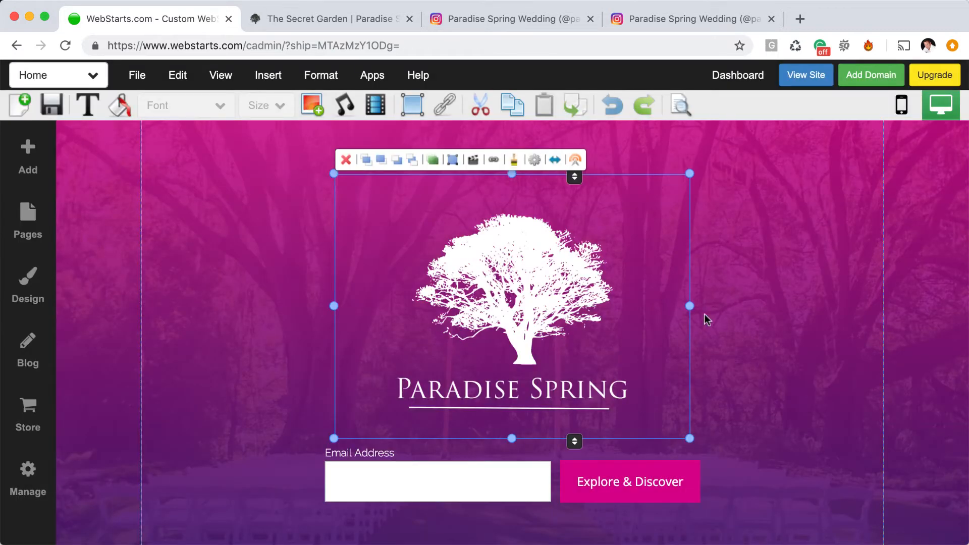